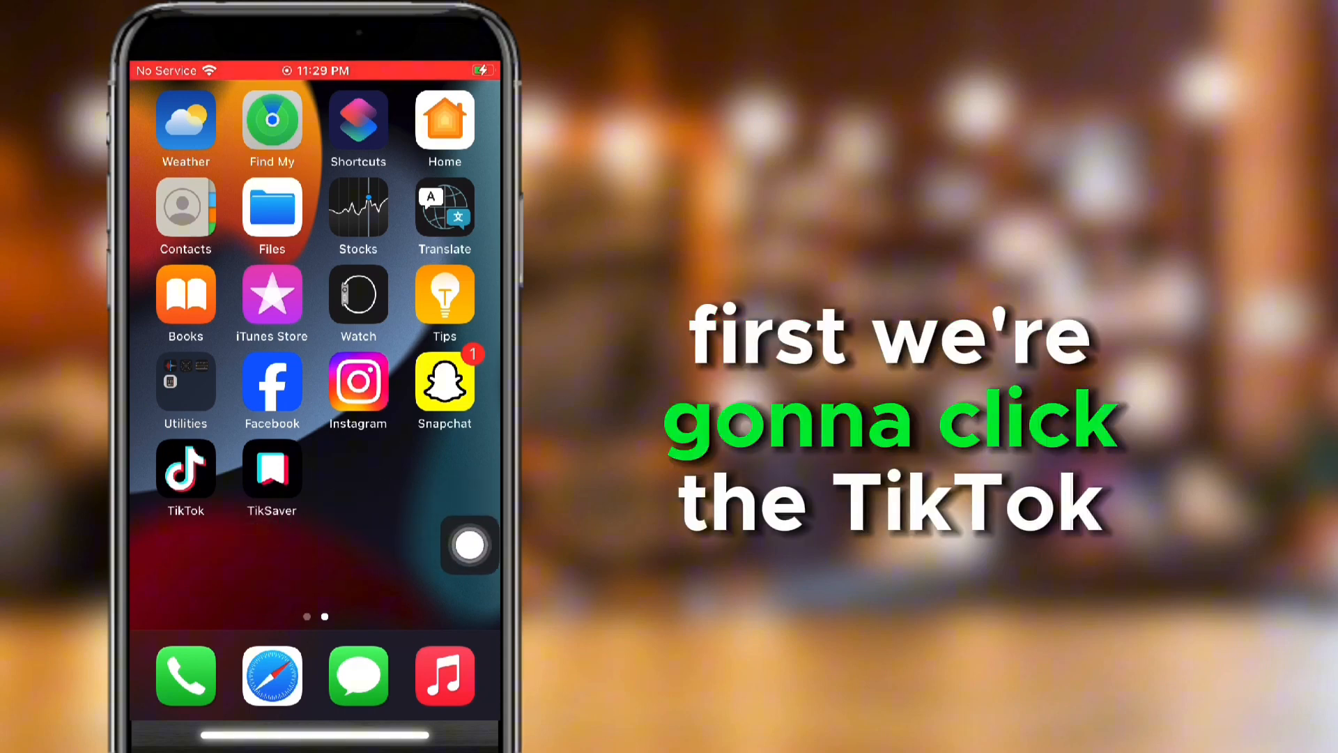
Launch TikTok from the home screen, landing on your own profile page
click(185, 469)
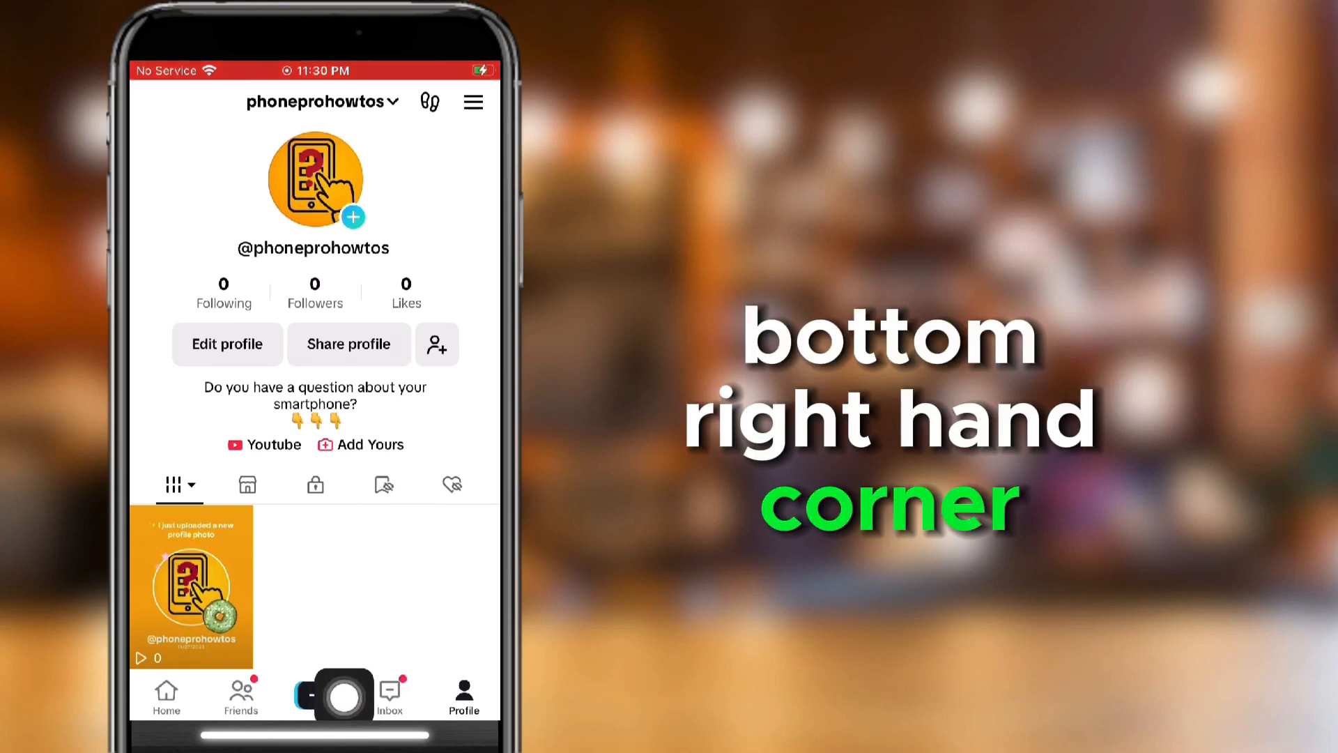
Start a new video with + and record a roughly 8-second clip with the red record button
click(345, 693)
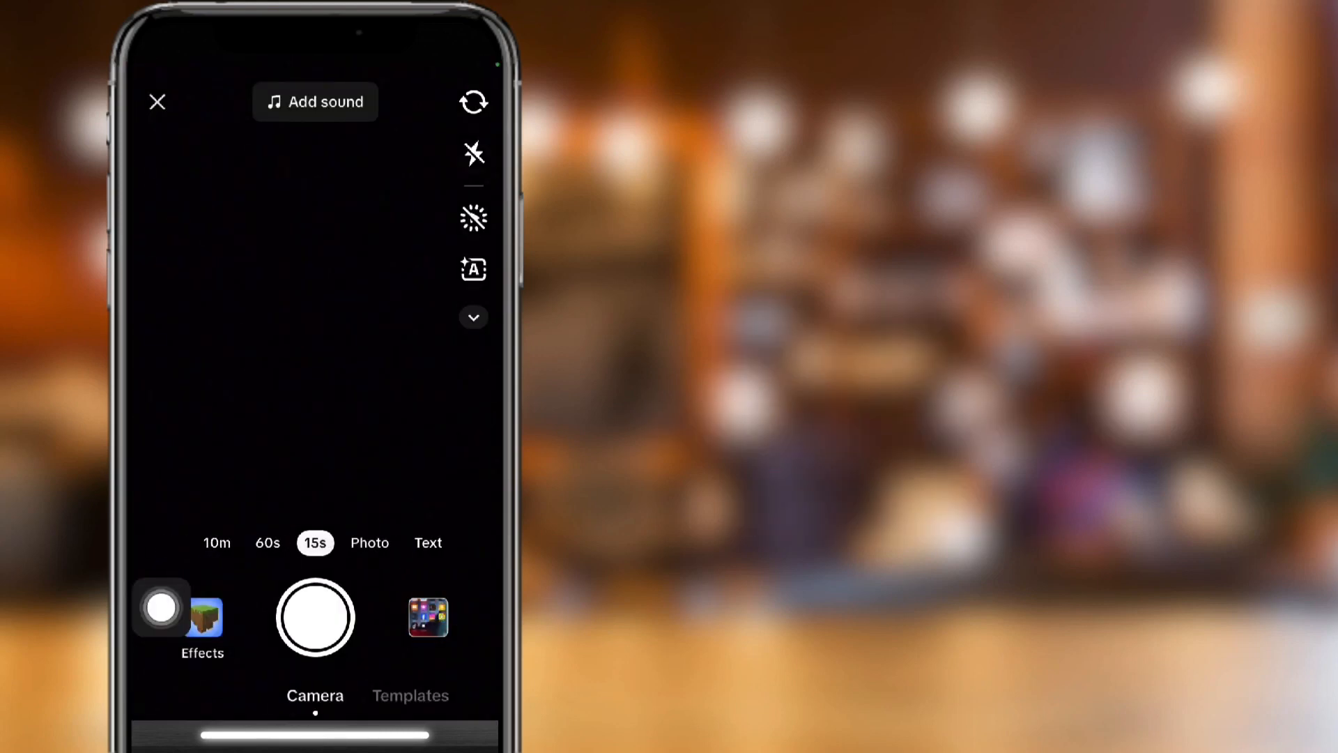
click(315, 618)
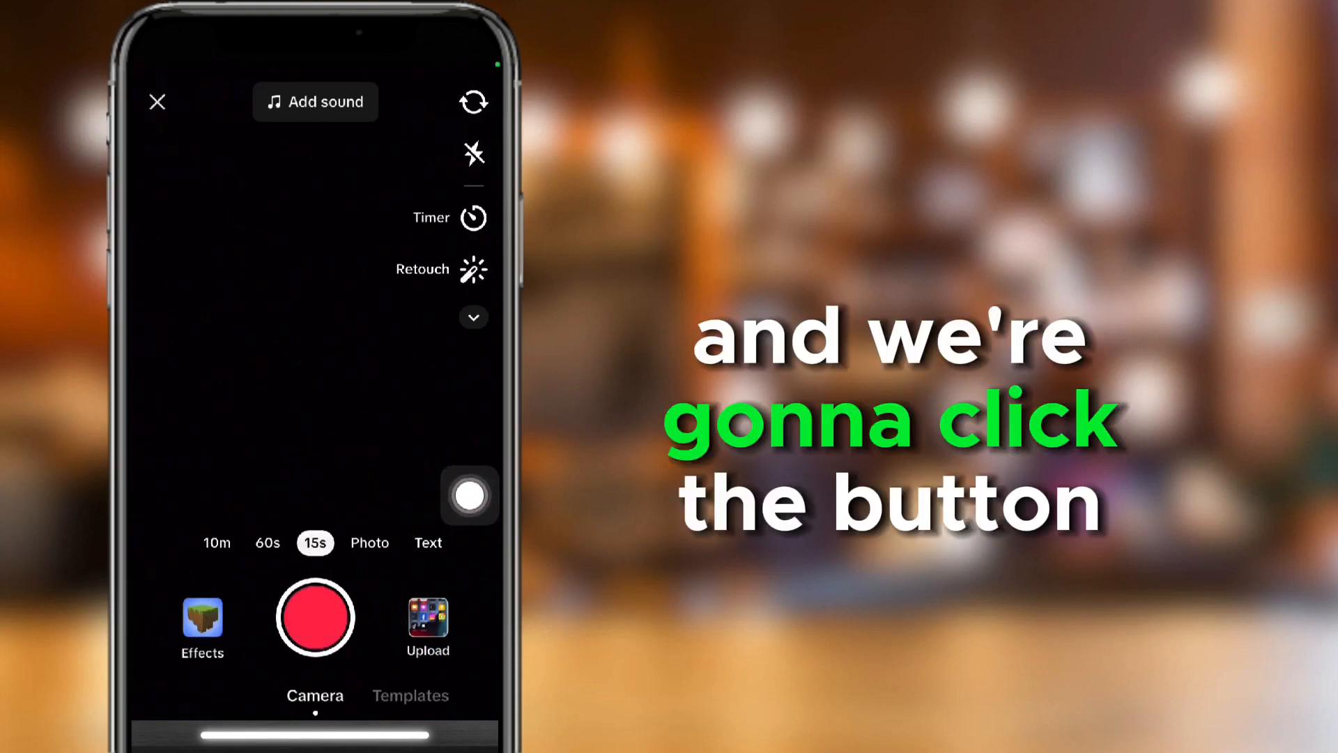
click(315, 616)
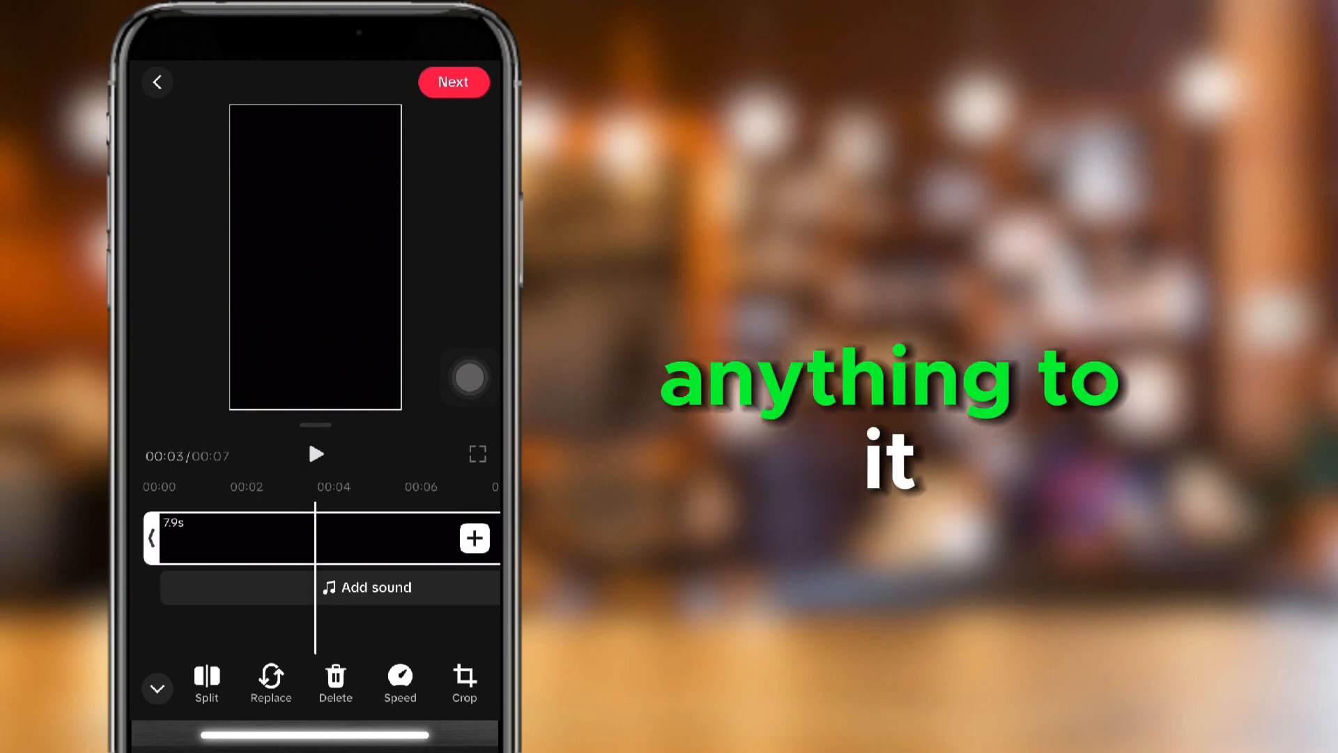
Select the clip on the timeline and split it in two at about the four-second mark
click(206, 678)
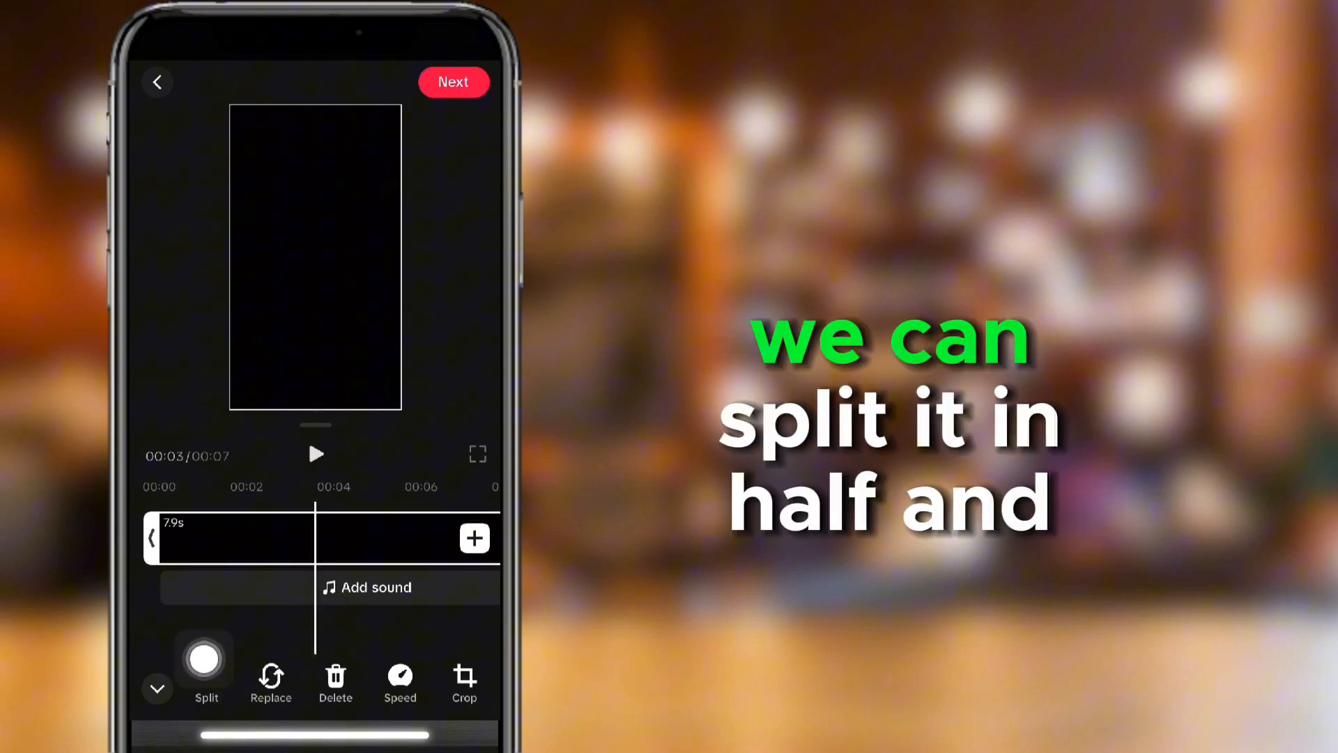
click(206, 683)
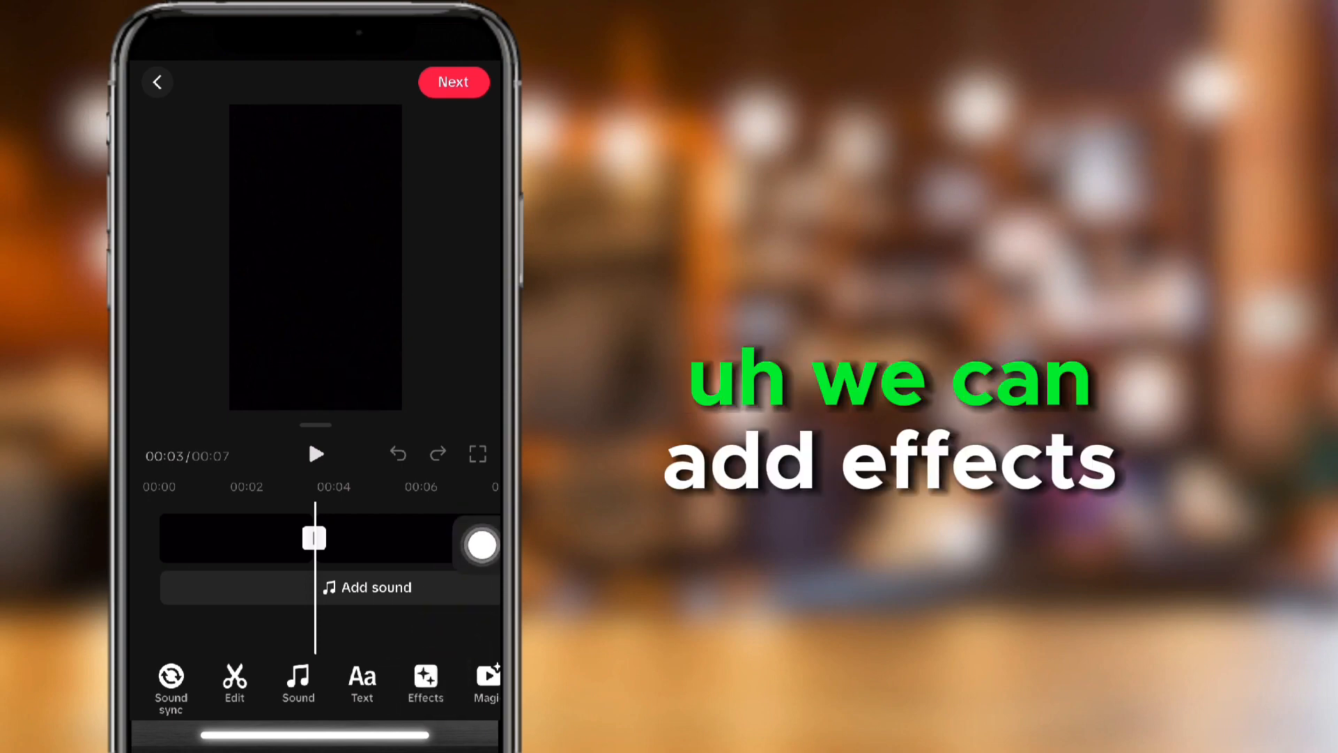
click(425, 683)
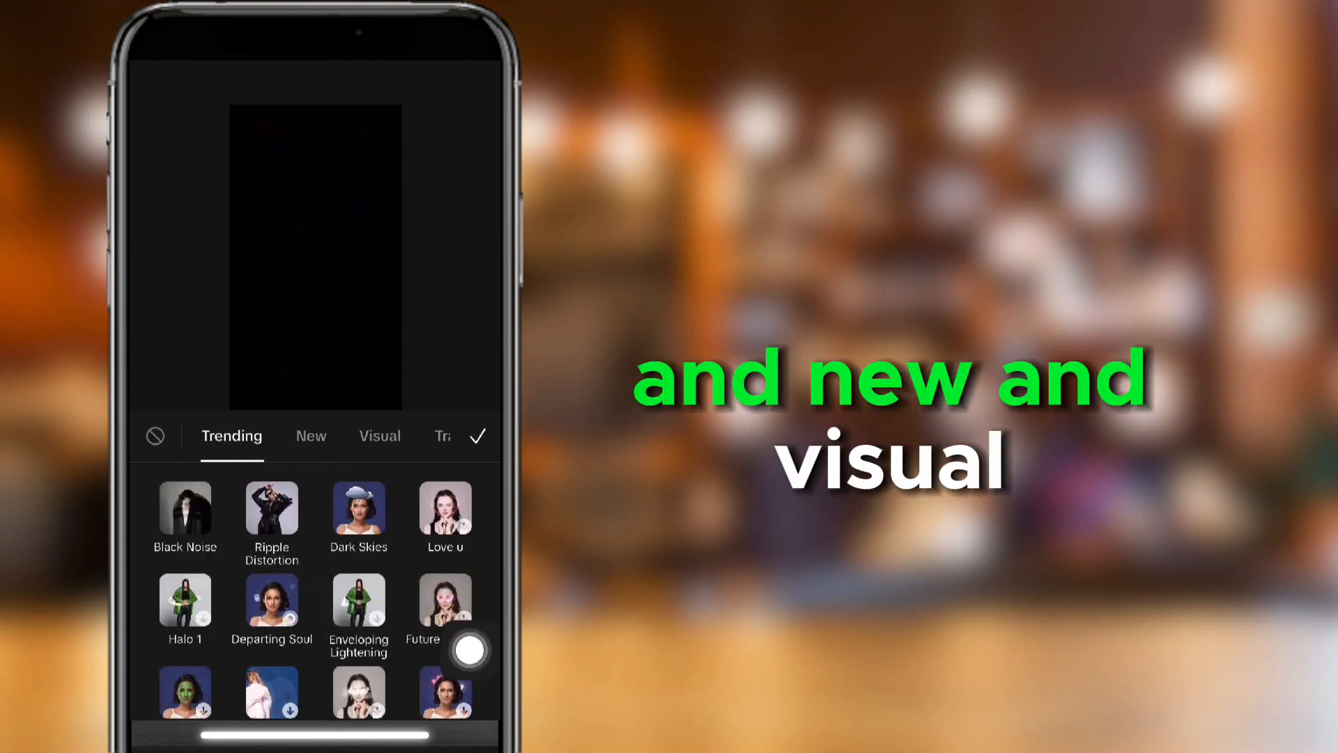
click(272, 602)
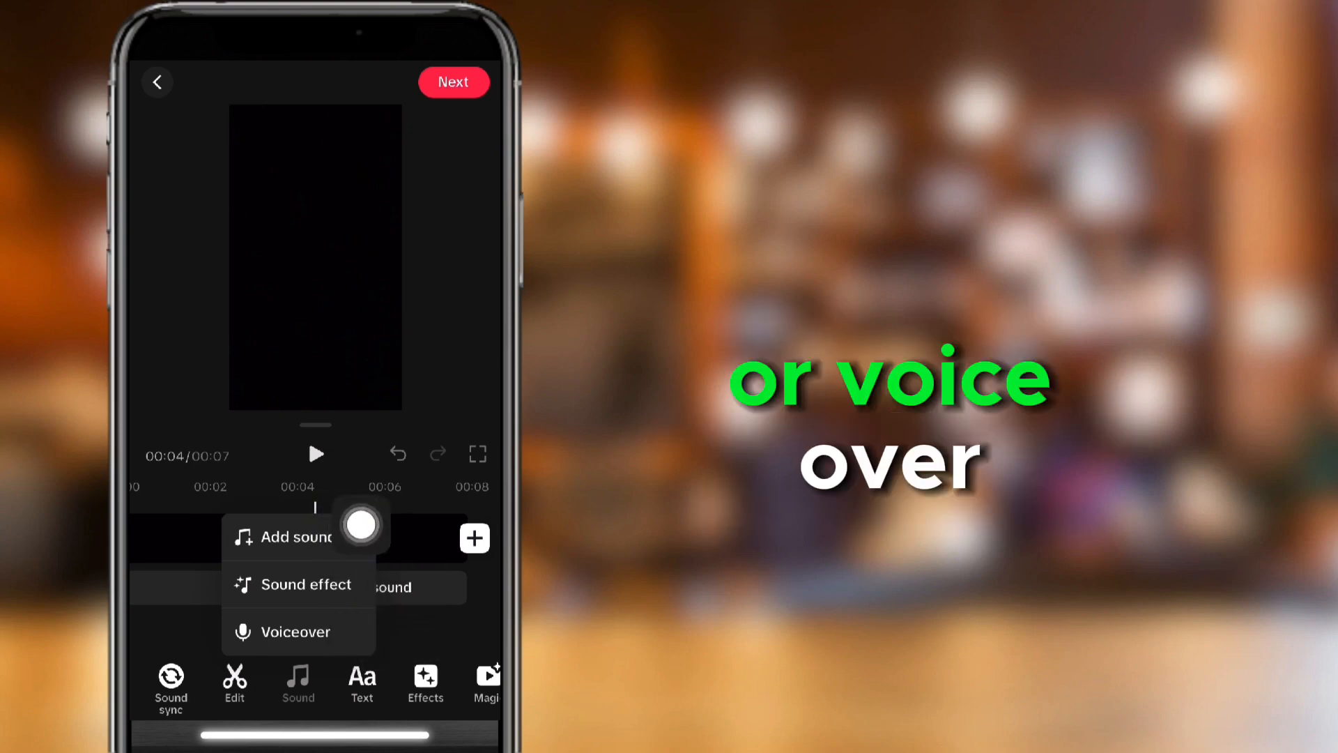
click(290, 537)
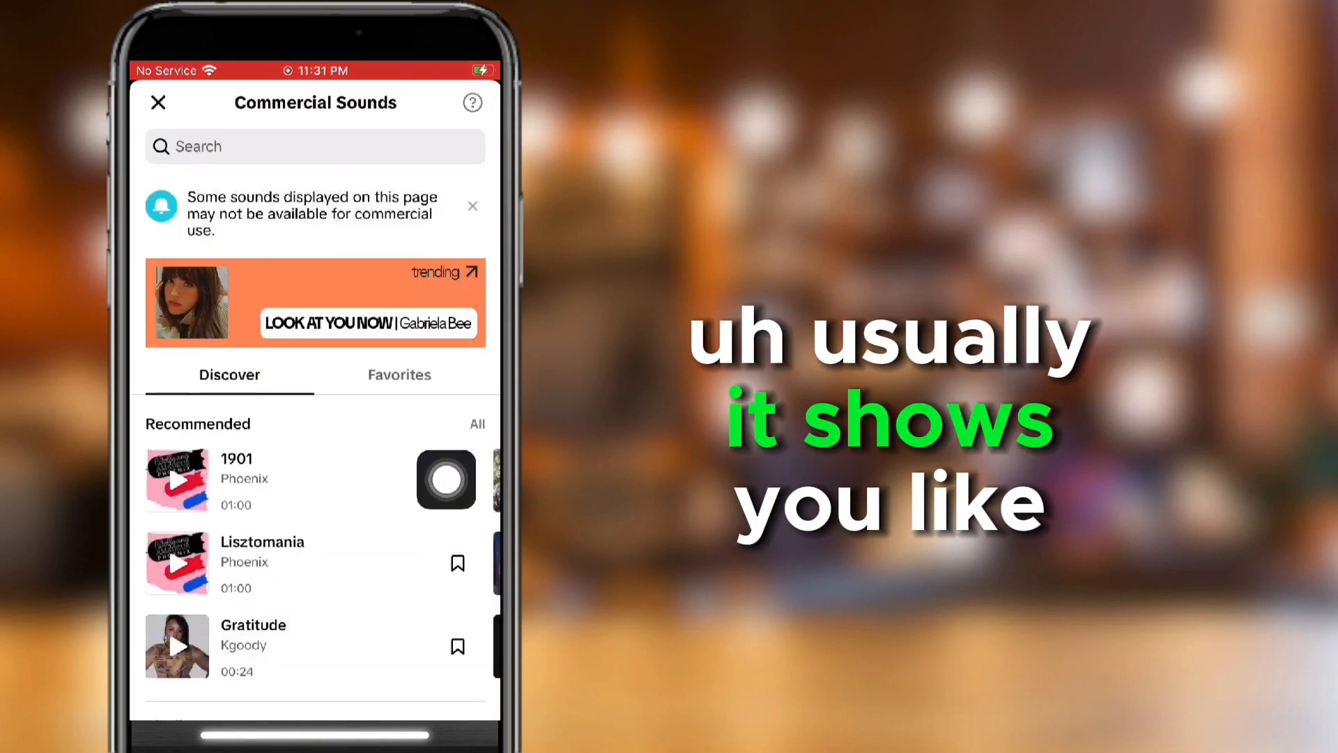
scroll(down, 3)
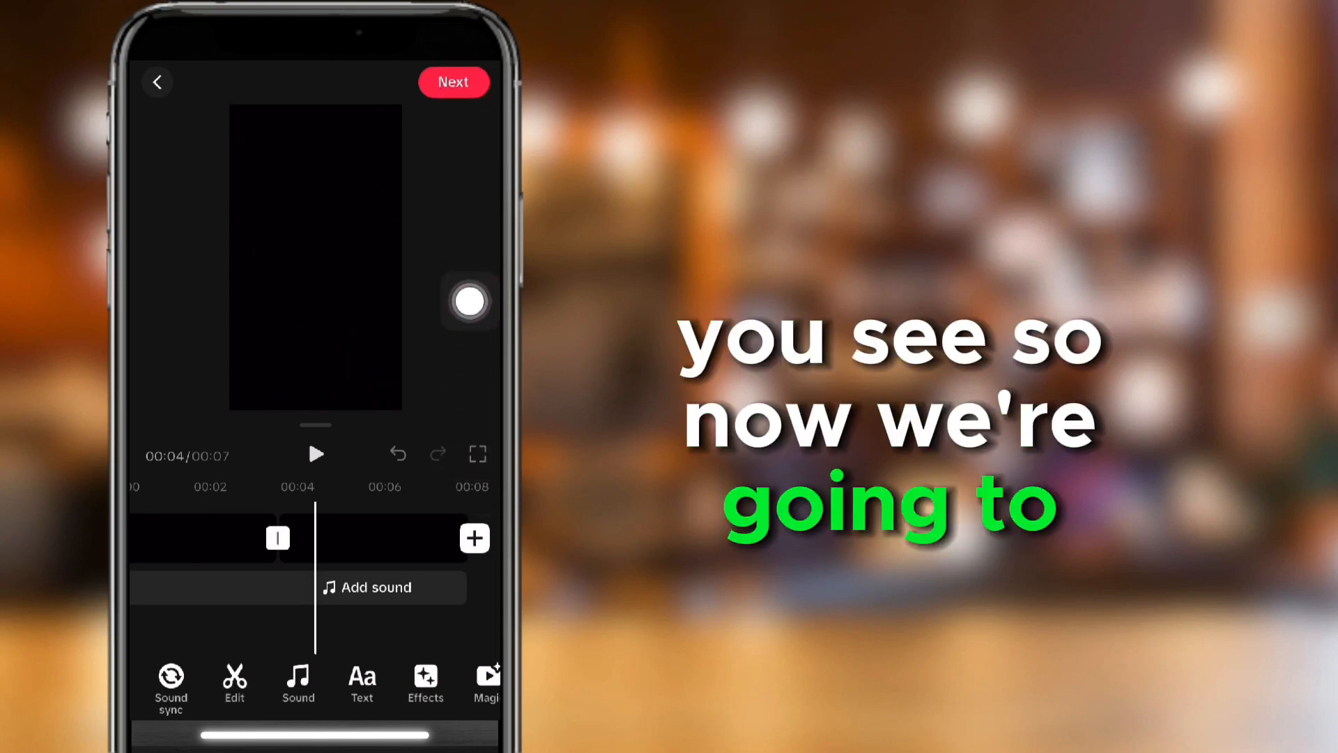
Continue to the Post screen and keep 'Everyone can view this post' selected in Privacy settings
click(453, 83)
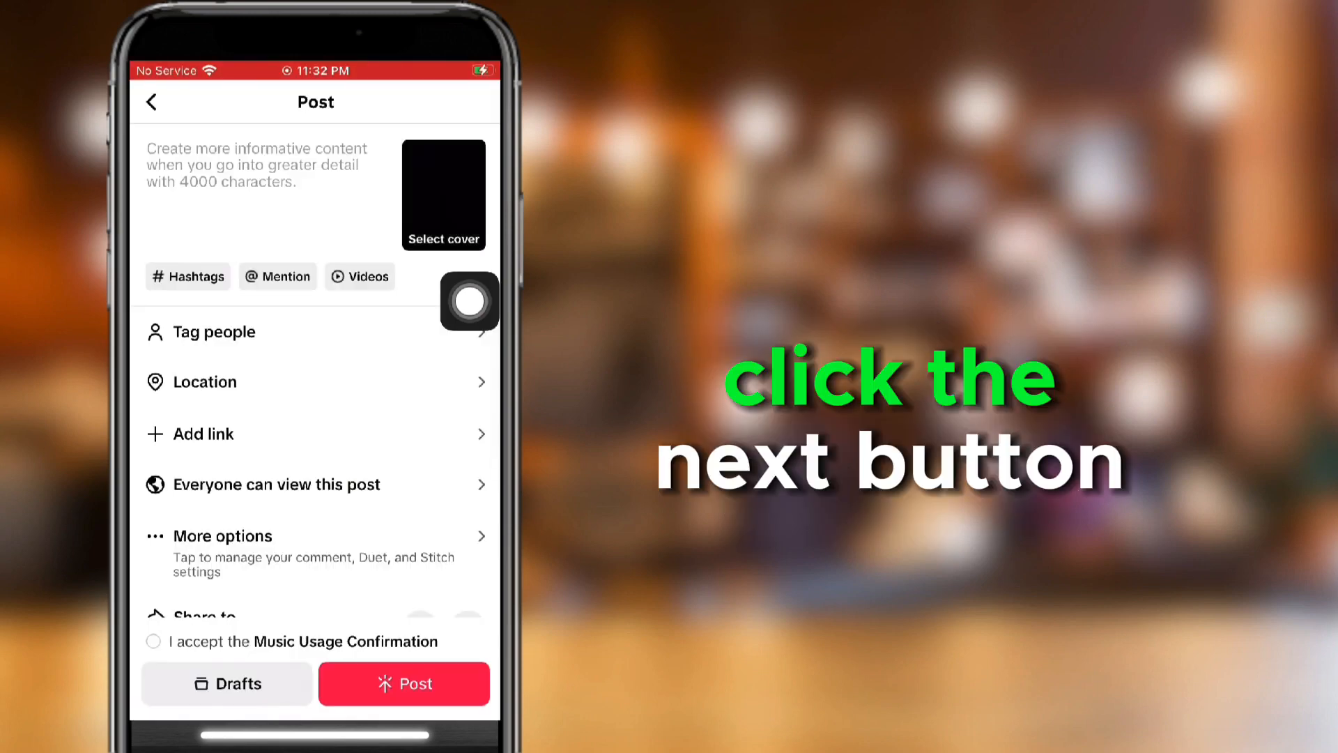
click(205, 382)
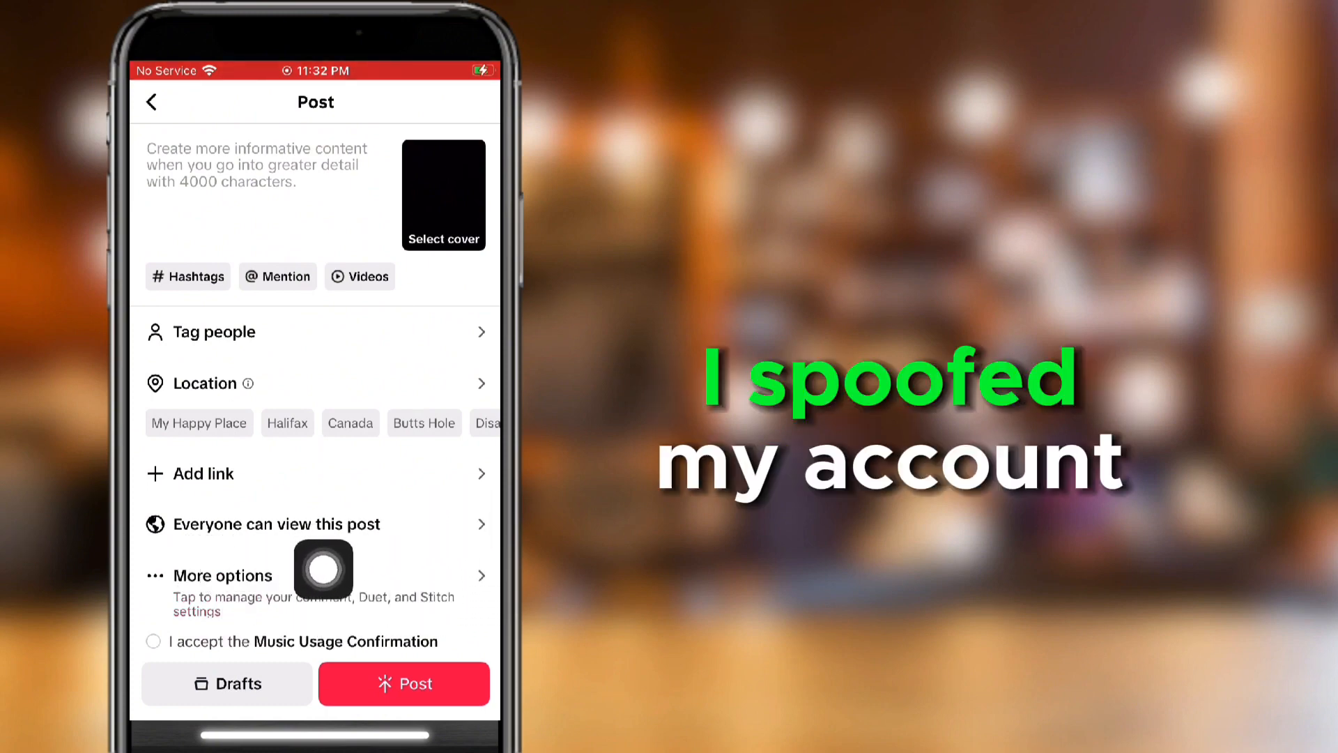
click(276, 524)
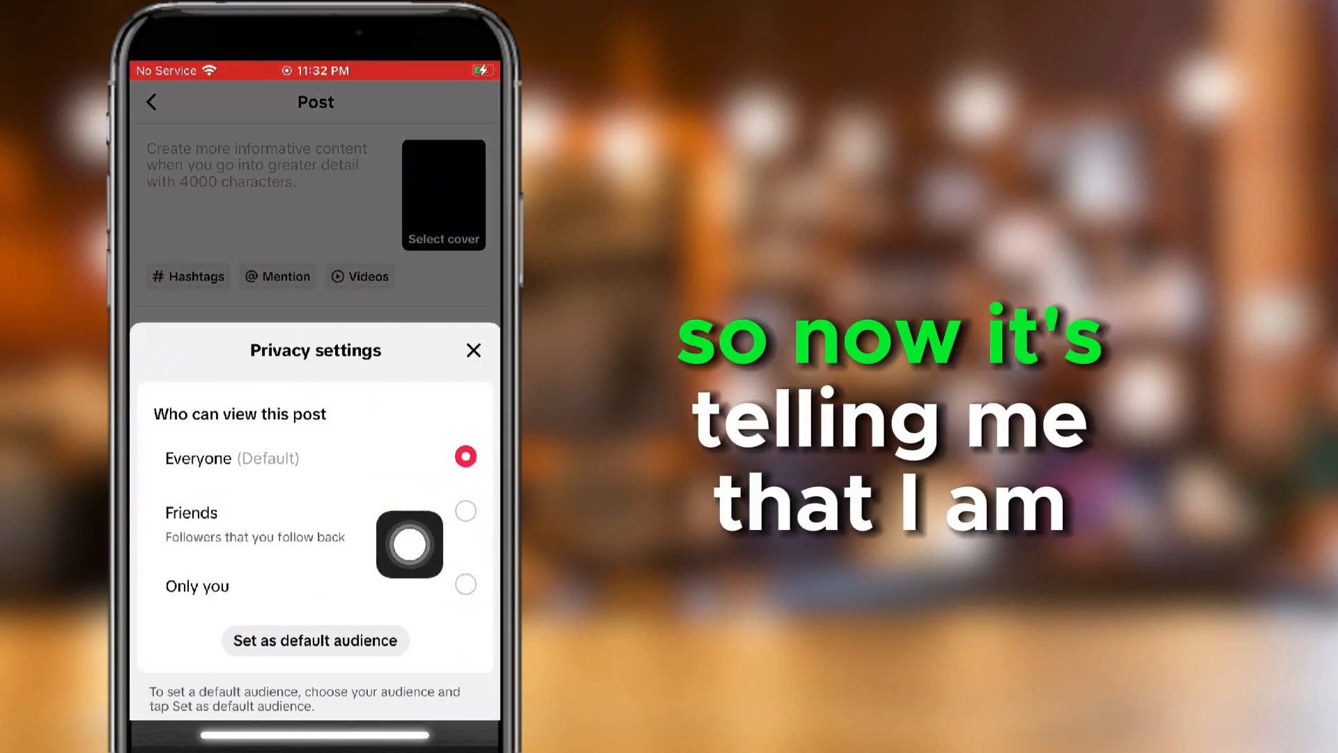
click(473, 351)
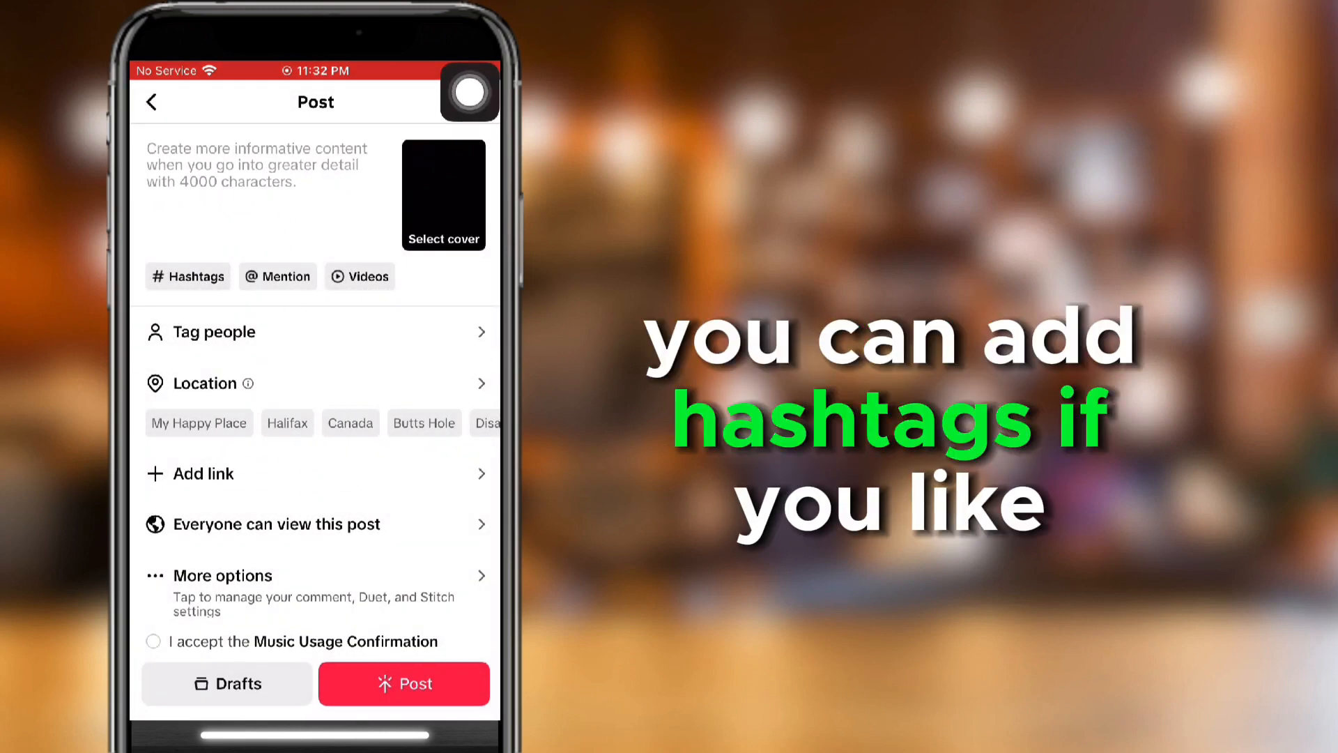
Caption the post with the hashtags #tiktok and #fypシ via the Hashtags chip
click(187, 276)
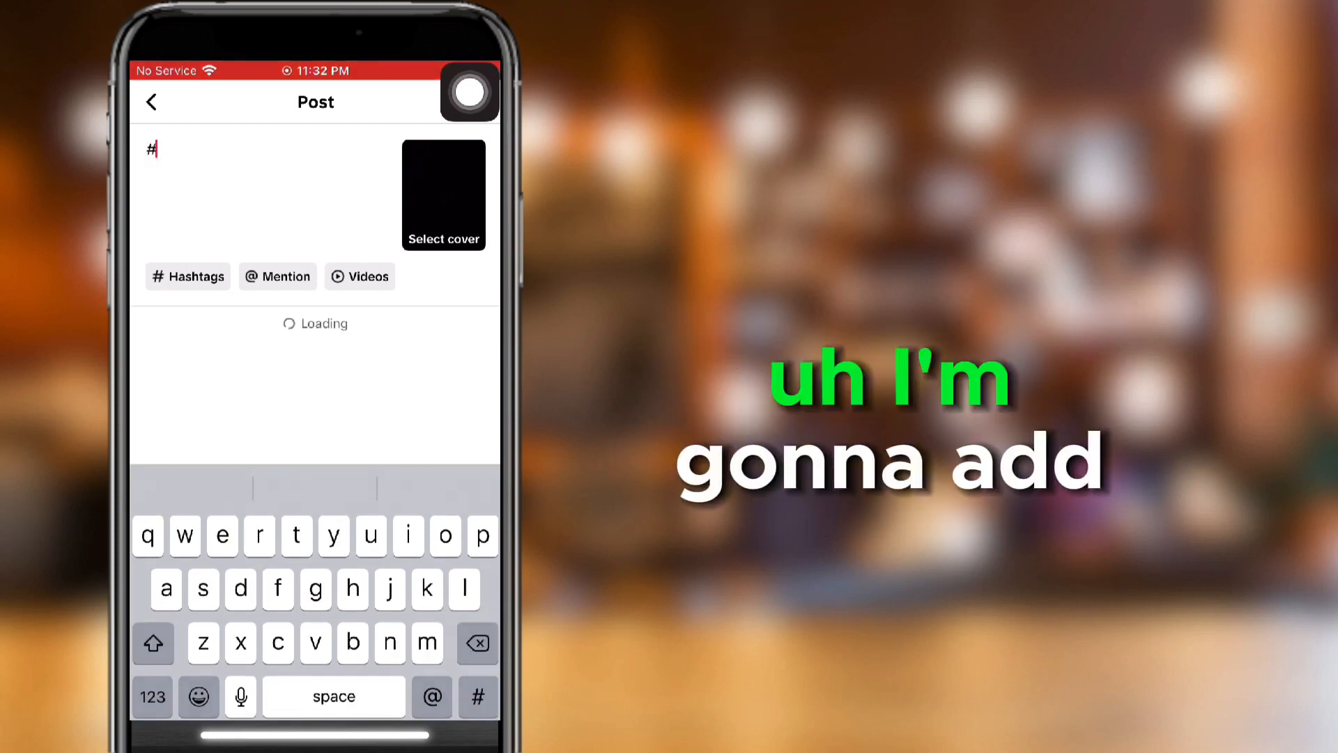
text(t)
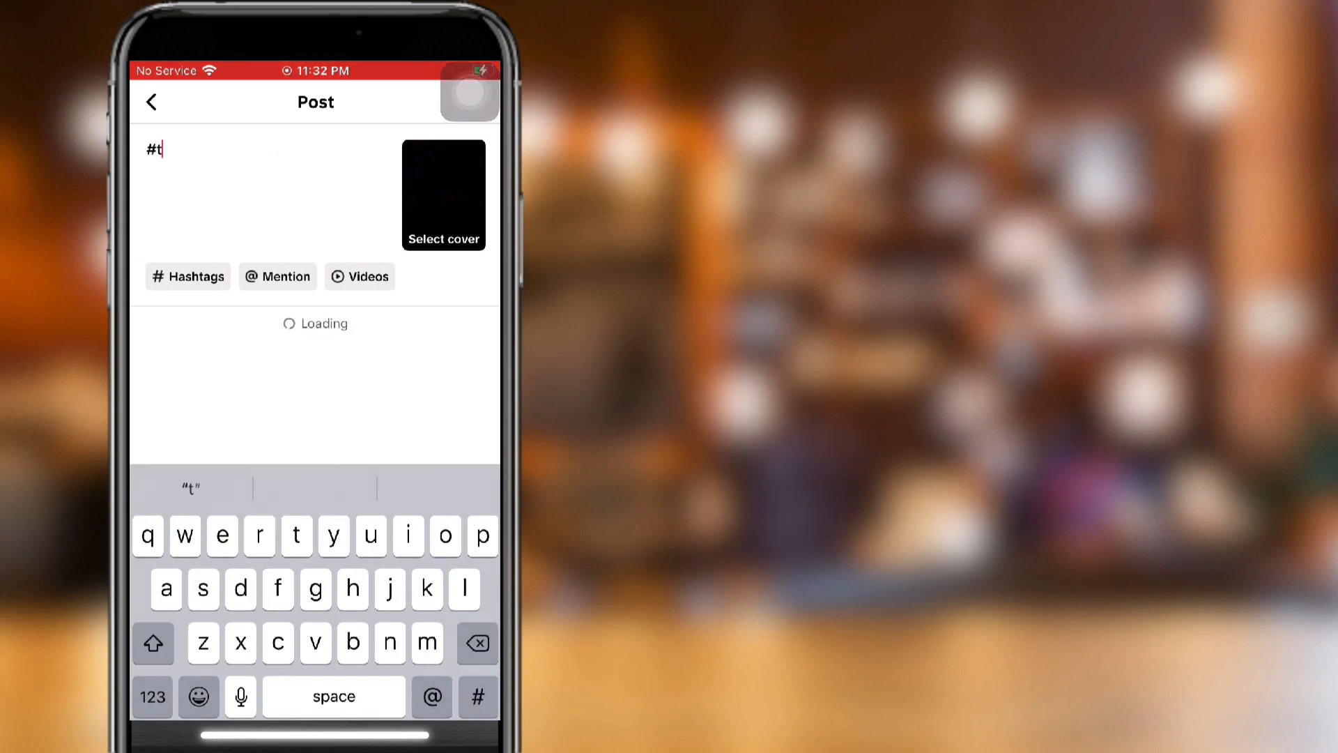
text(iktok)
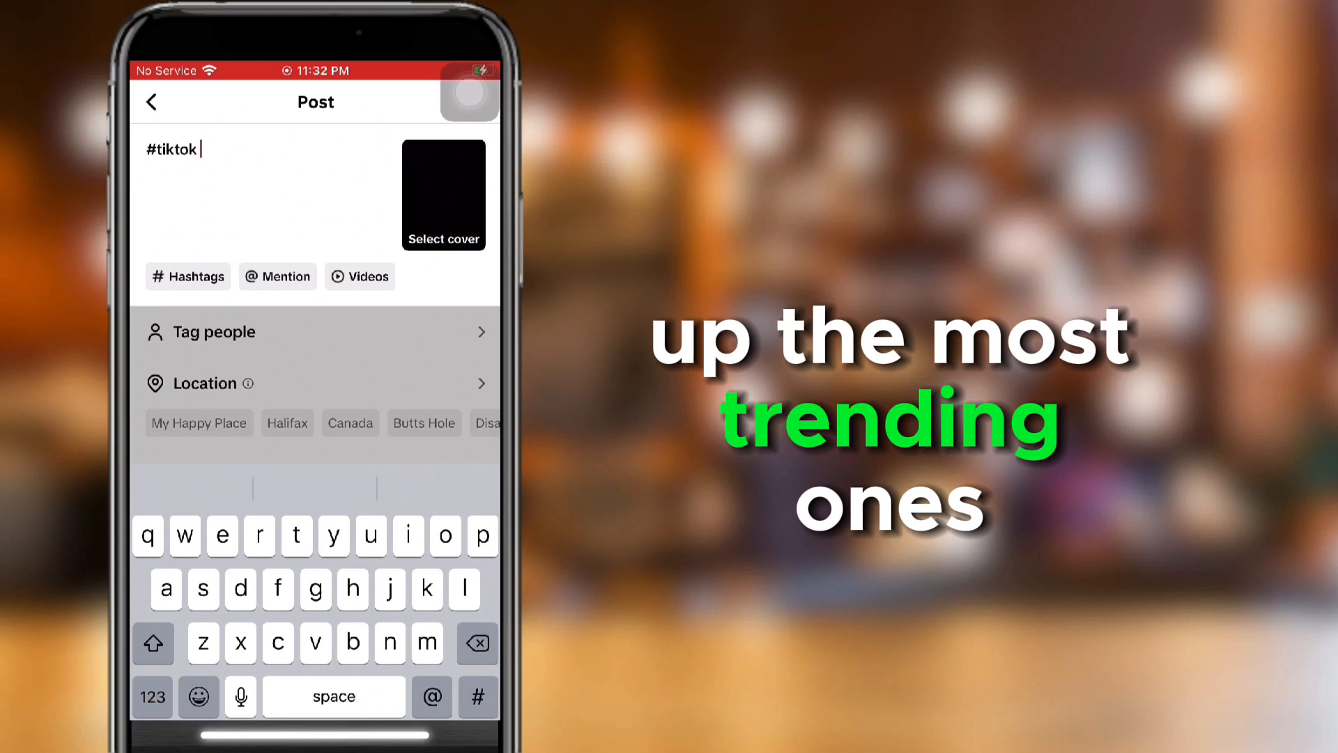
text(#fypシ)
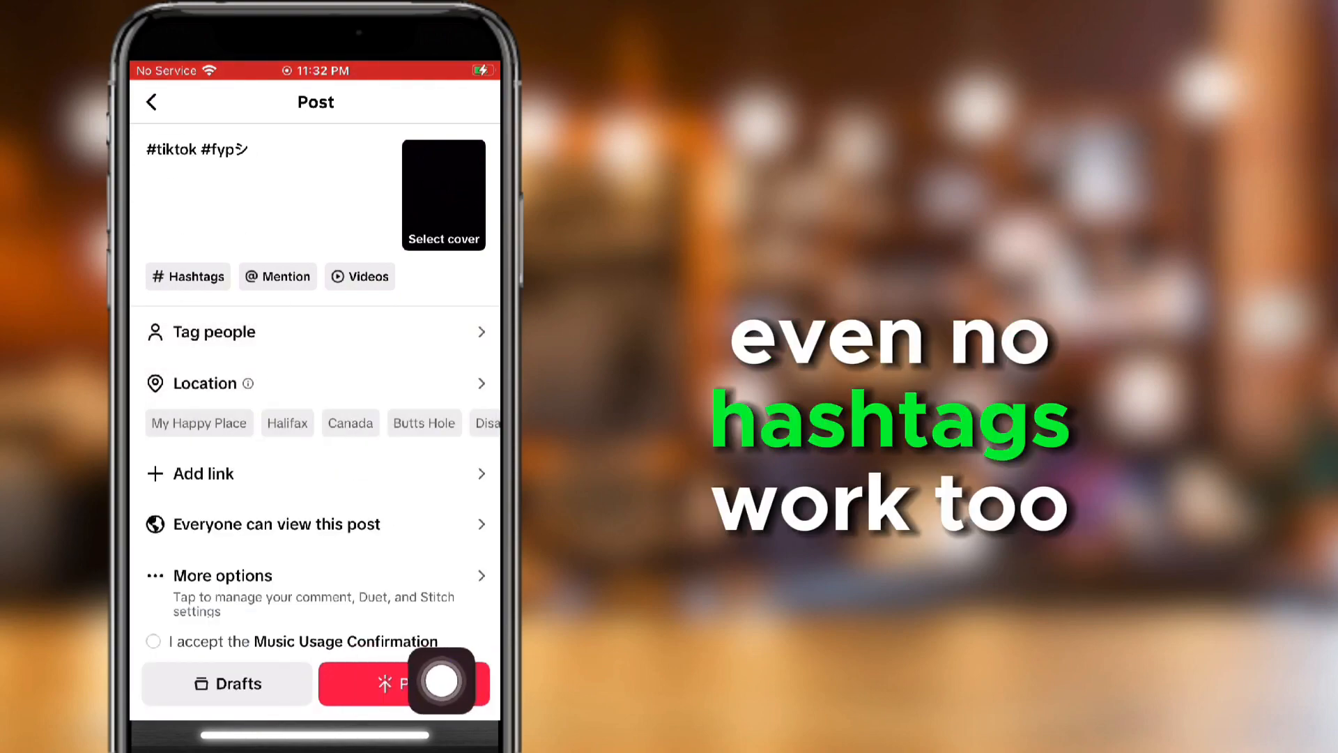
Post the video, dismiss the friends' posts notice and return to your profile page
click(418, 683)
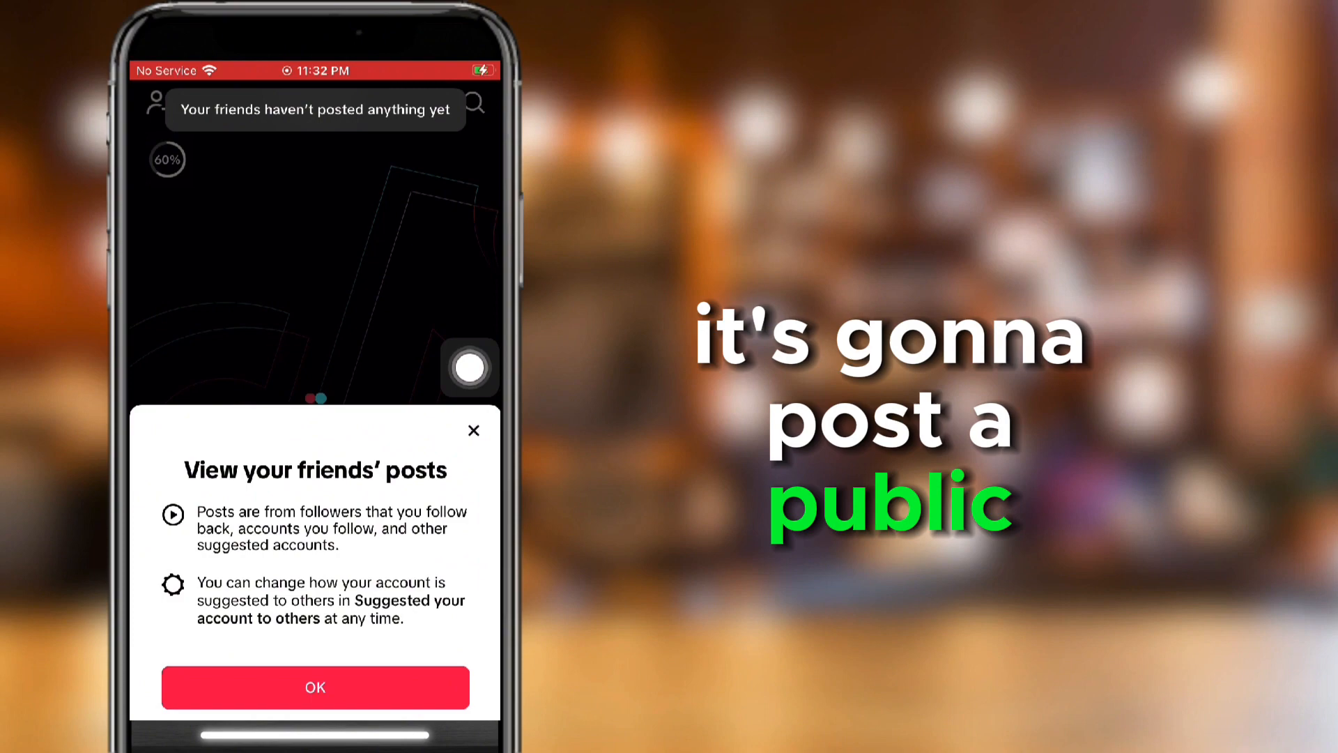
click(313, 687)
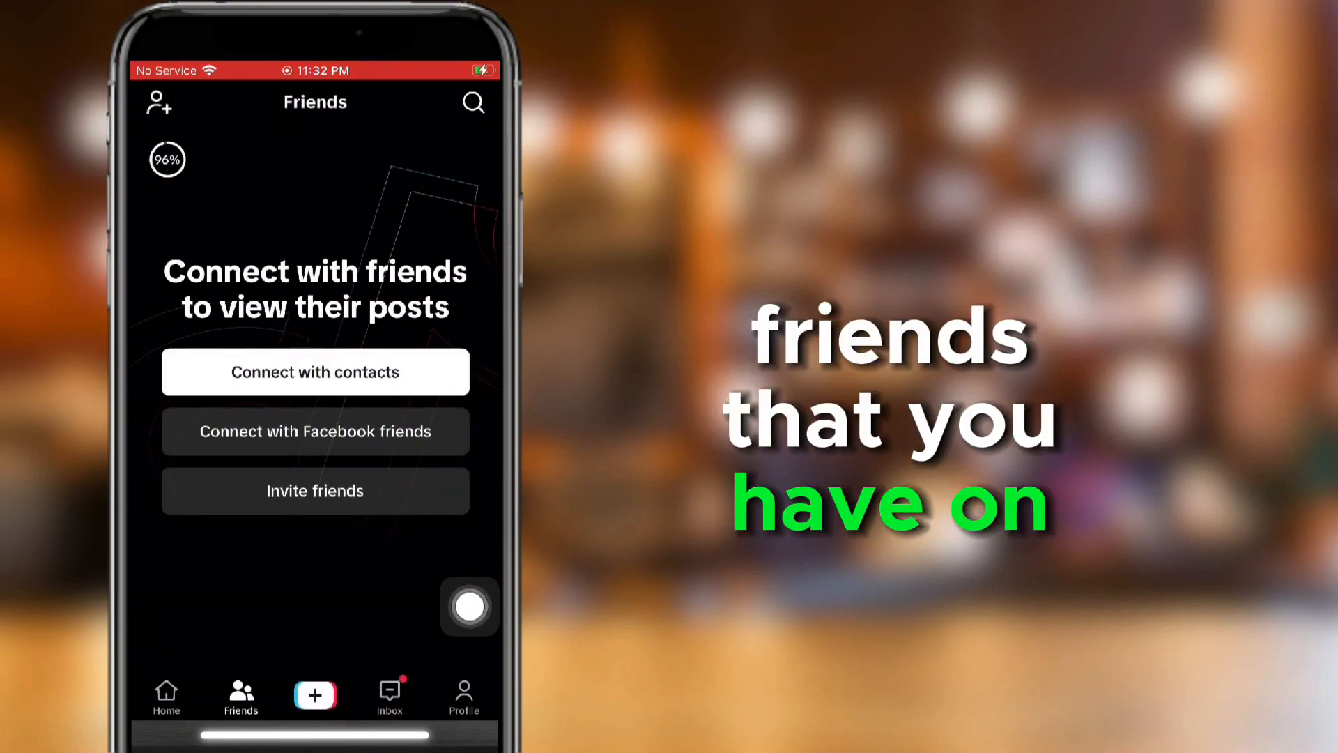
click(463, 696)
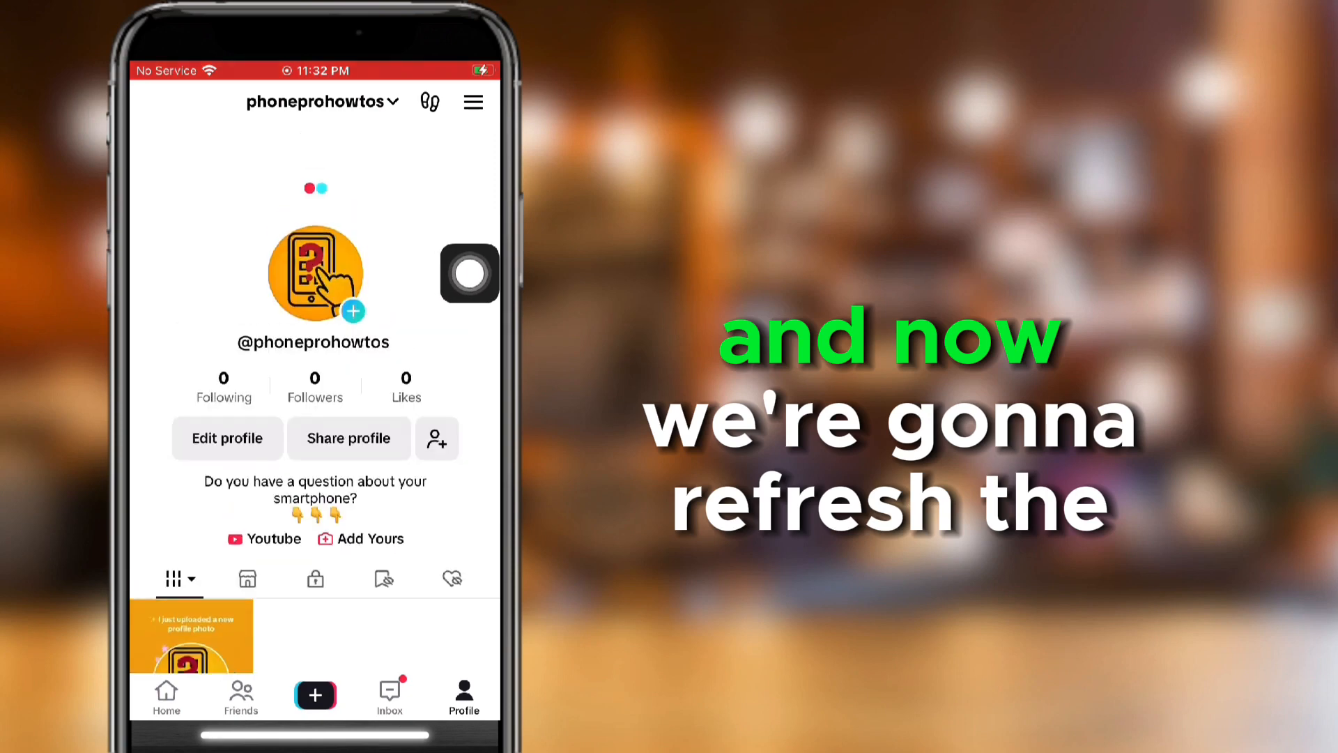